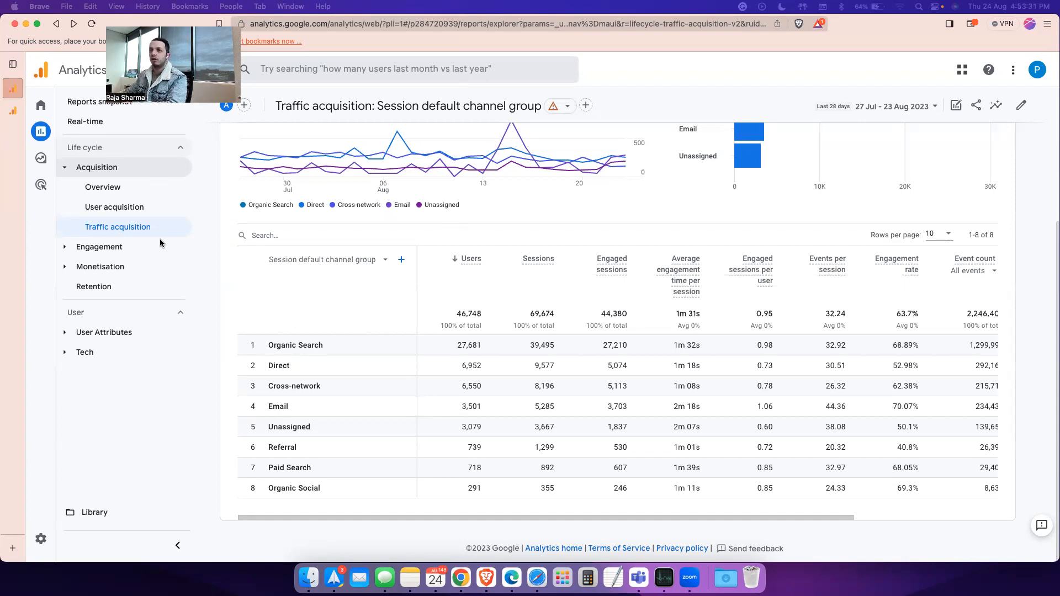
pyautogui.moveTo(321, 292)
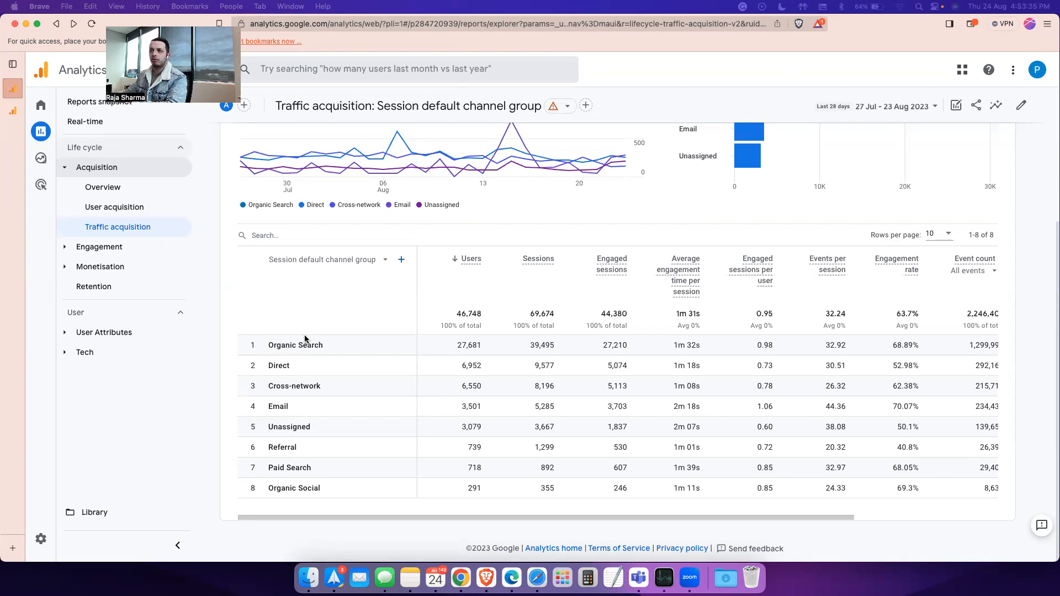
# Step: Switch the traffic acquisition table's primary dimension to Session source/medium
pyautogui.click(323, 260)
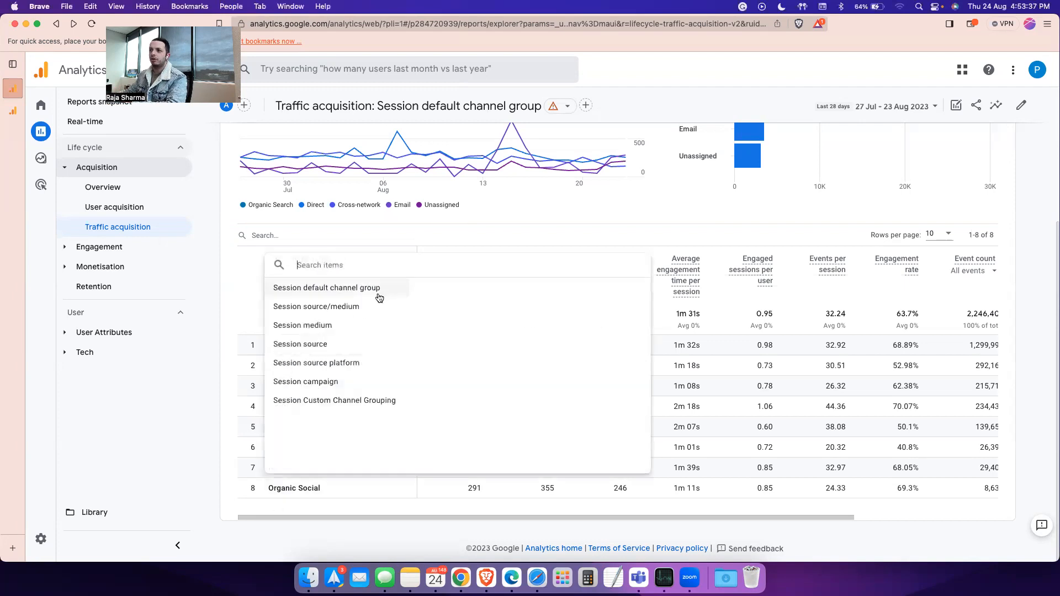
pyautogui.click(316, 307)
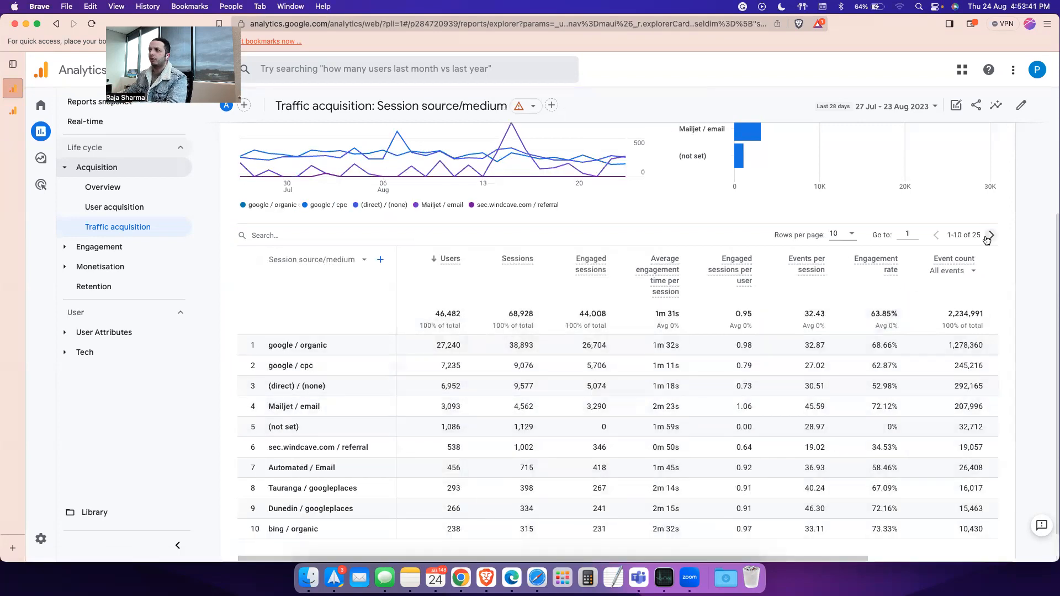
pyautogui.scroll(-3)
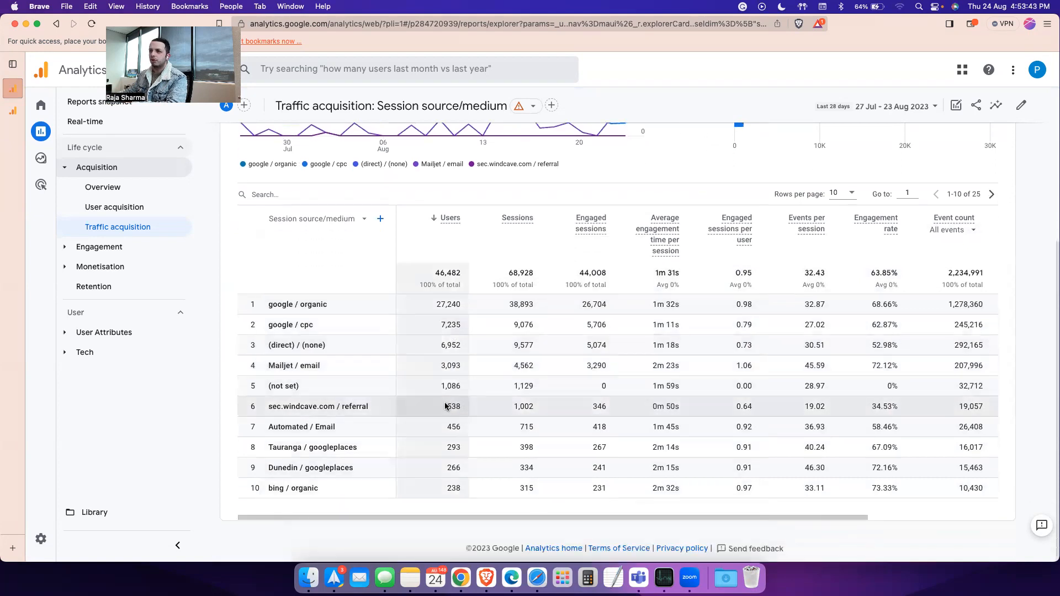
# Step: Set Rows per page to 100 so all 25 sources show on one page
pyautogui.click(835, 257)
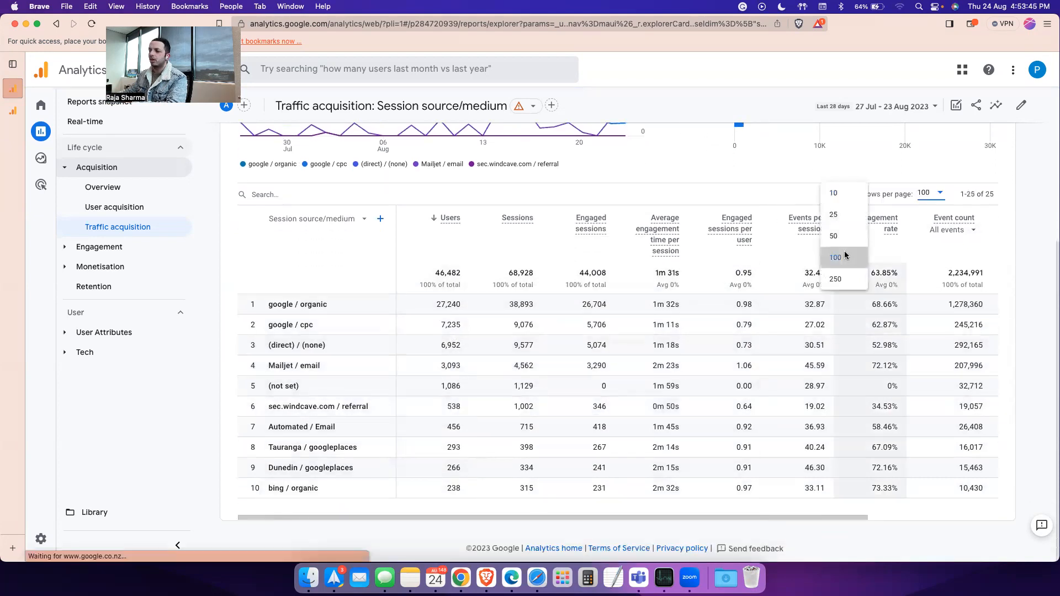
pyautogui.click(836, 257)
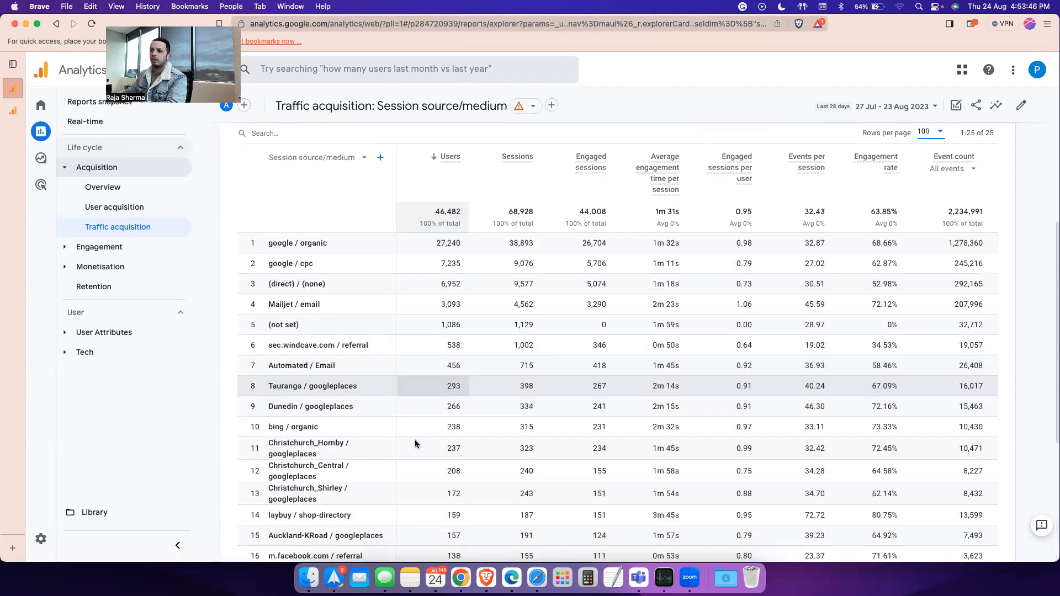
pyautogui.scroll(-3)
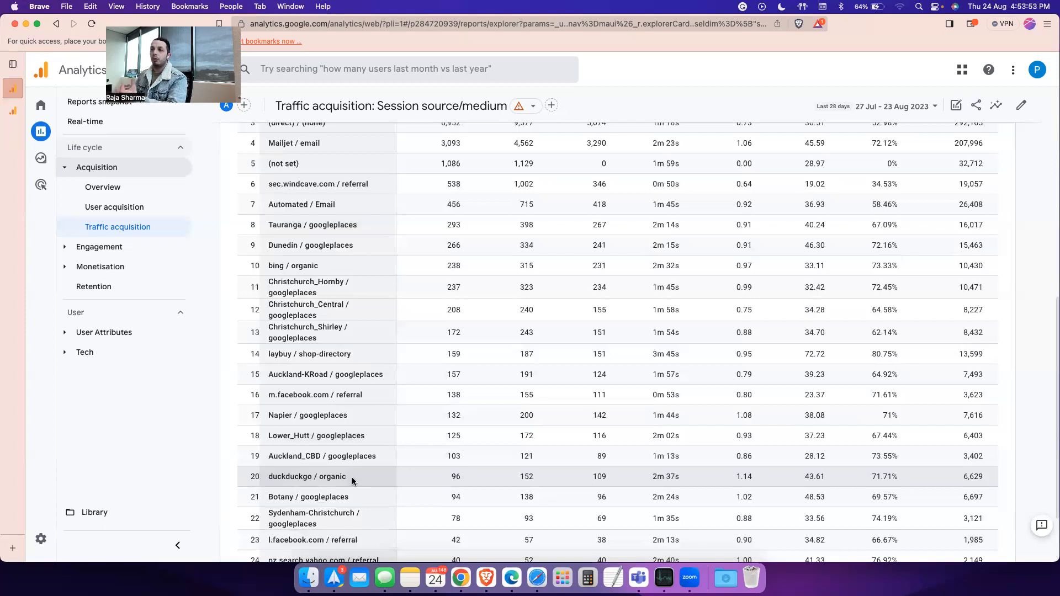
pyautogui.moveTo(379, 479)
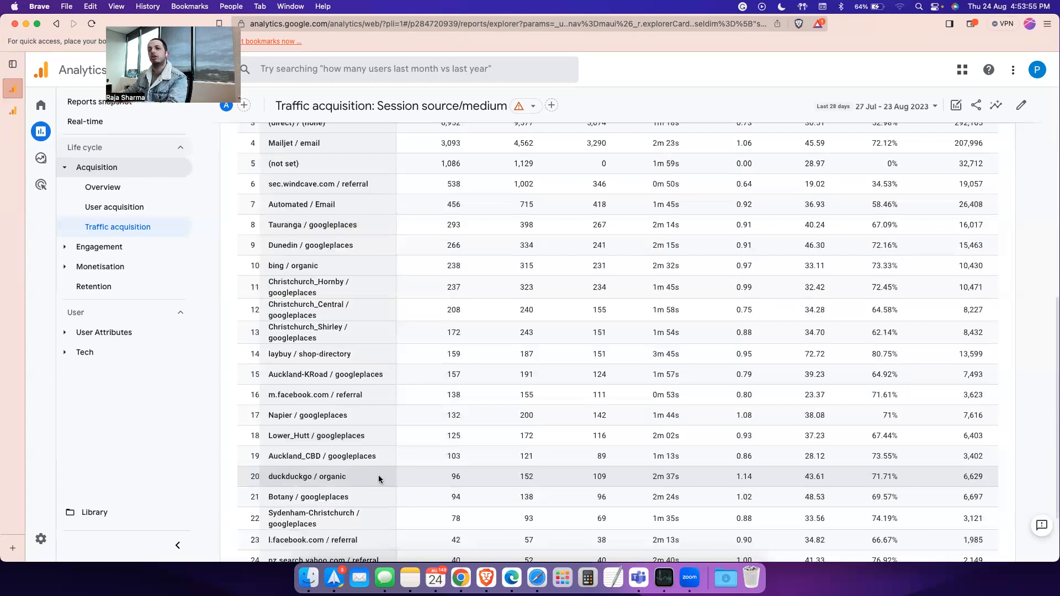
pyautogui.moveTo(383, 481)
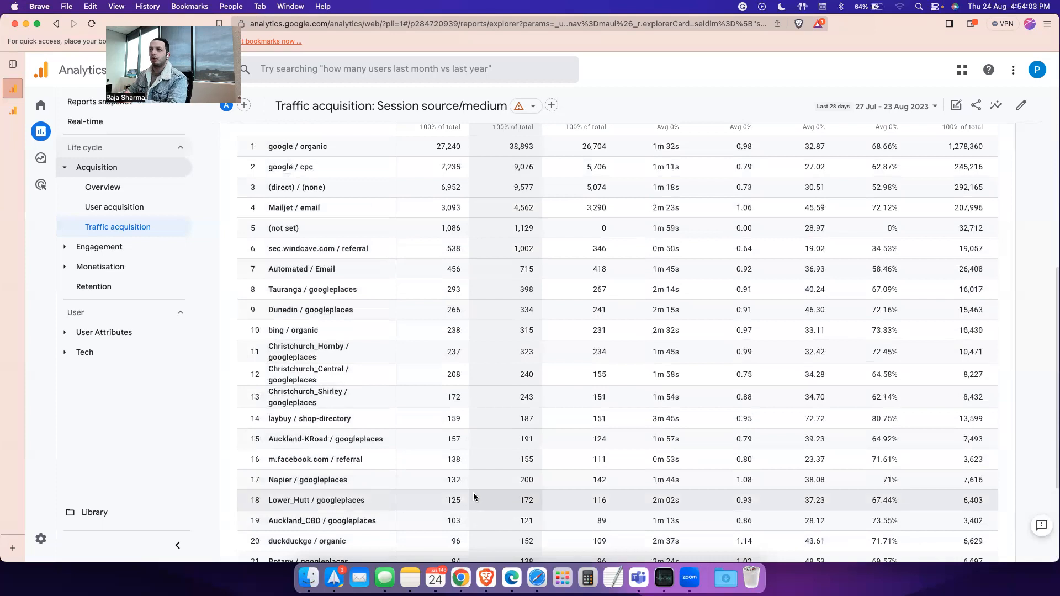
pyautogui.moveTo(234, 305)
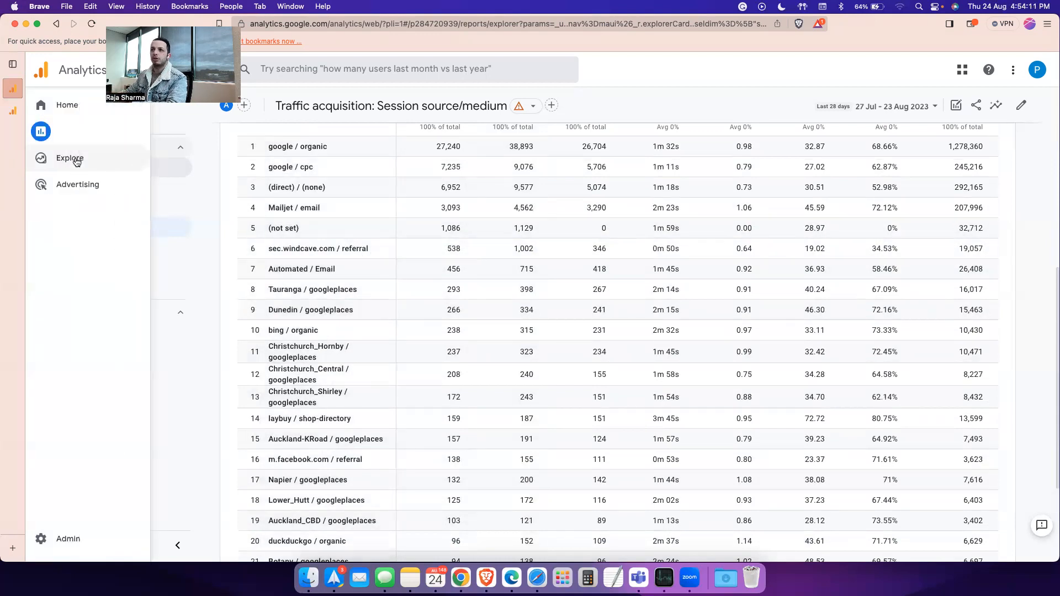
# Step: Start a blank exploration from Explore and name it 'Acquisition Report'
pyautogui.click(69, 159)
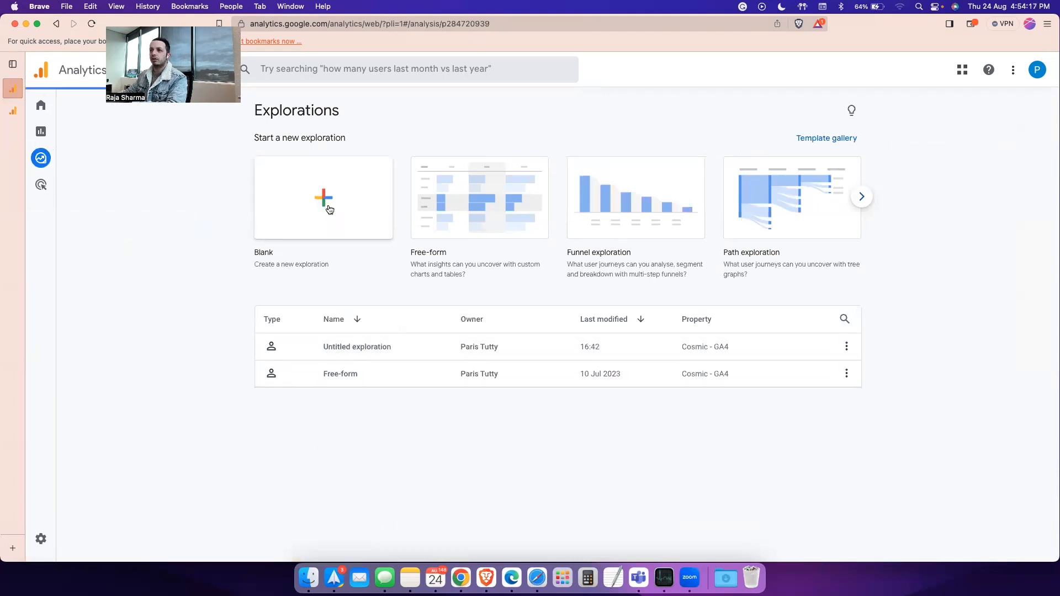
pyautogui.click(322, 197)
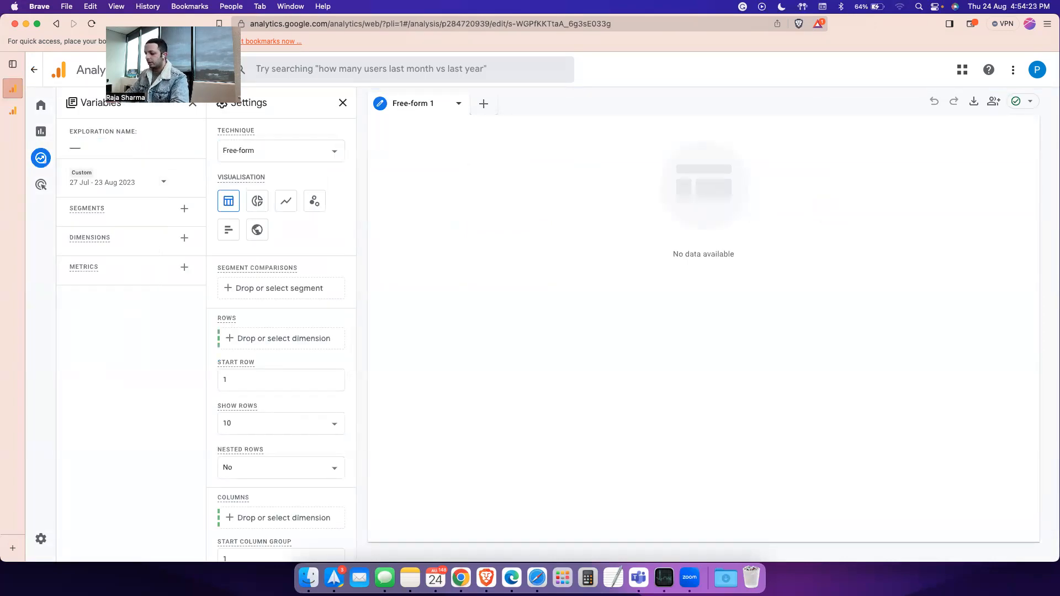
pyautogui.write('A')
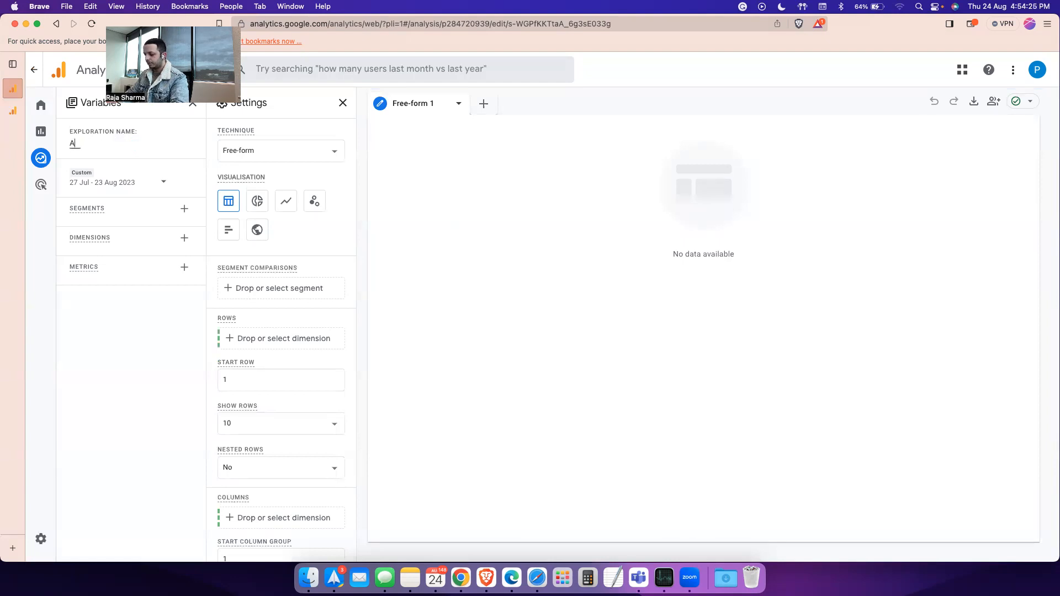
pyautogui.write('cquisition')
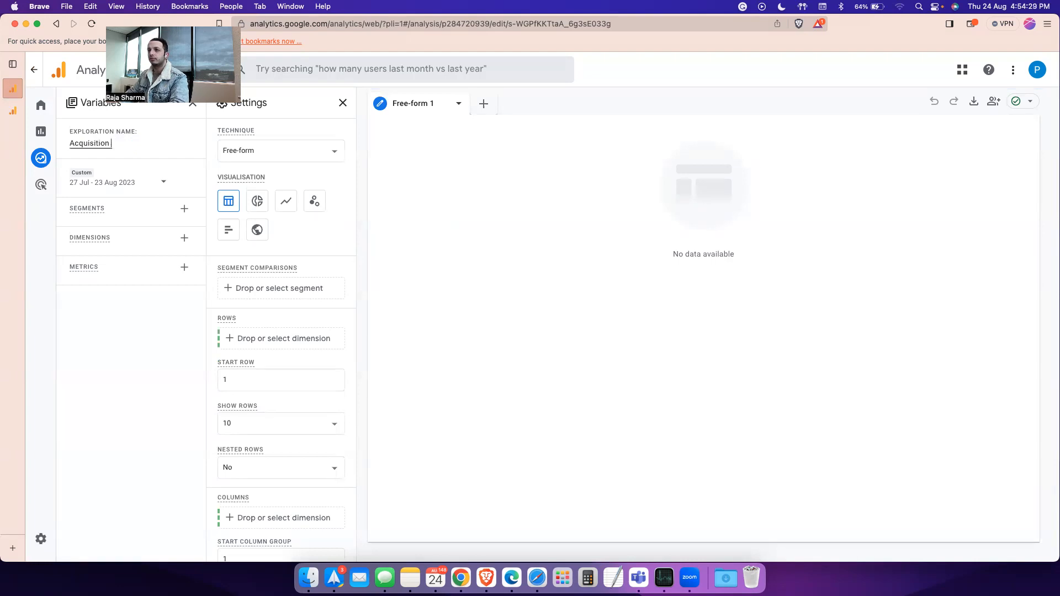
pyautogui.write('Report')
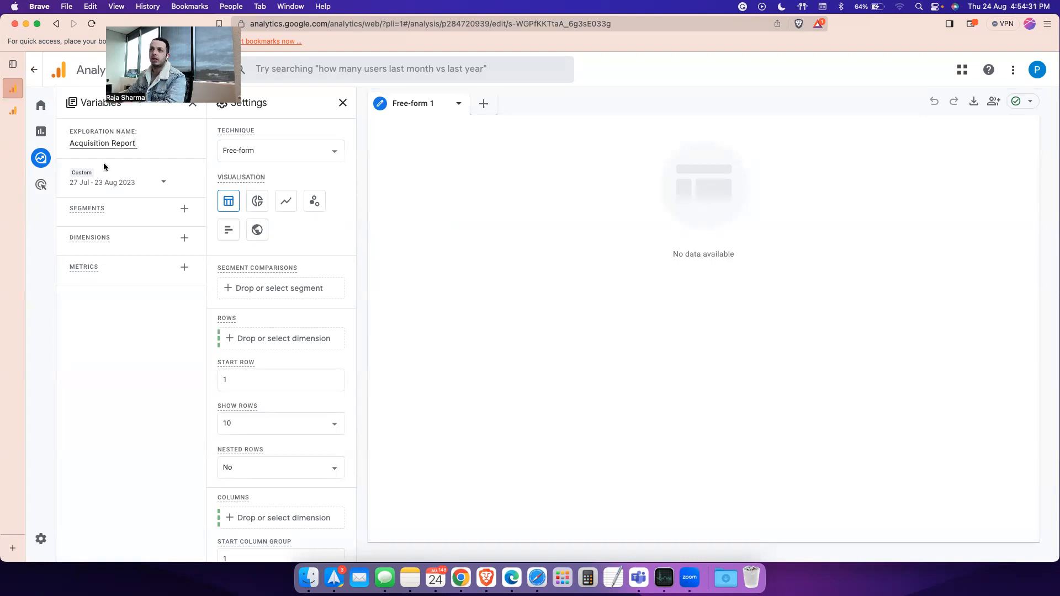
# Step: Set the exploration's date range to start on 1 August 2023
pyautogui.click(118, 182)
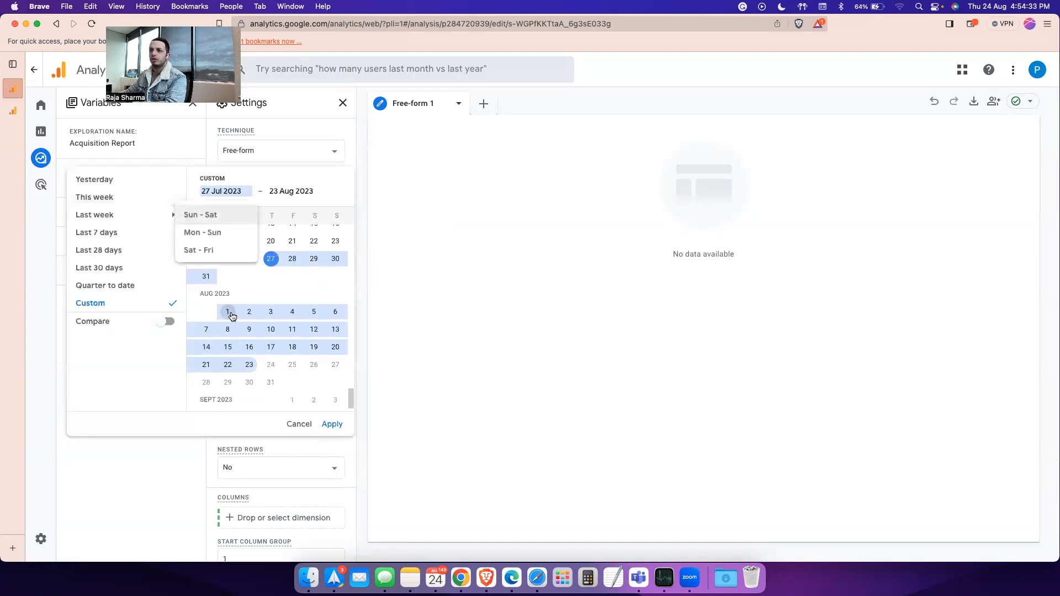
pyautogui.click(331, 424)
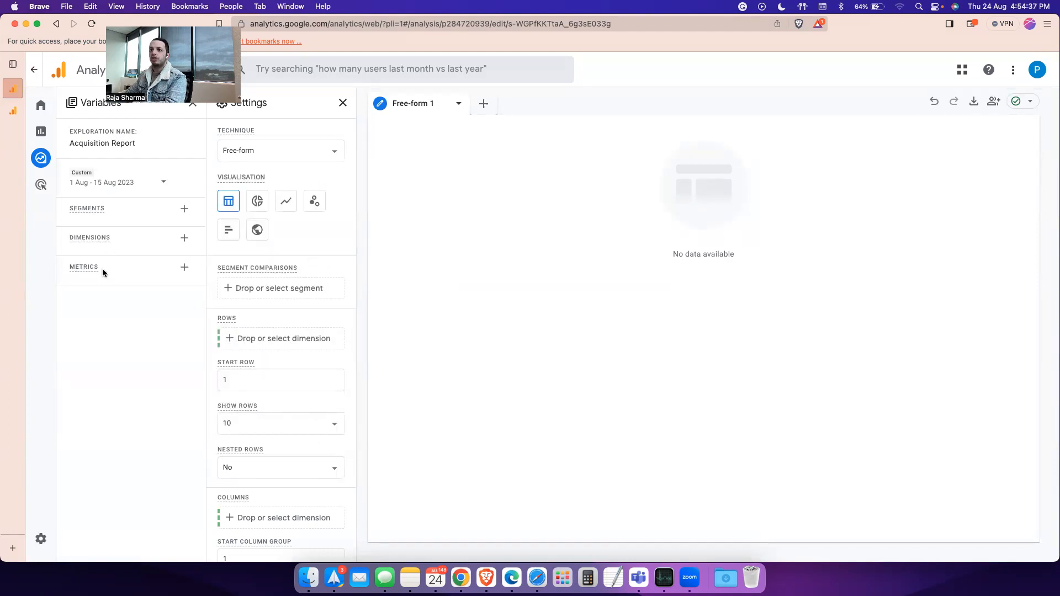
pyautogui.moveTo(620, 282)
pyautogui.write('s')
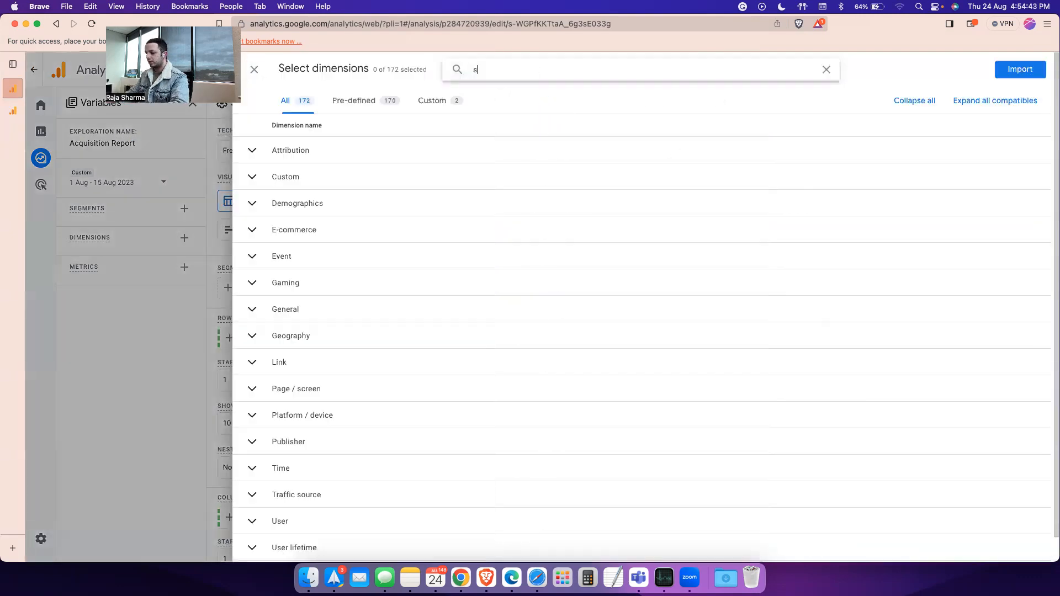
# Step: Import Session source/medium as a dimension in the exploration
pyautogui.write('essions')
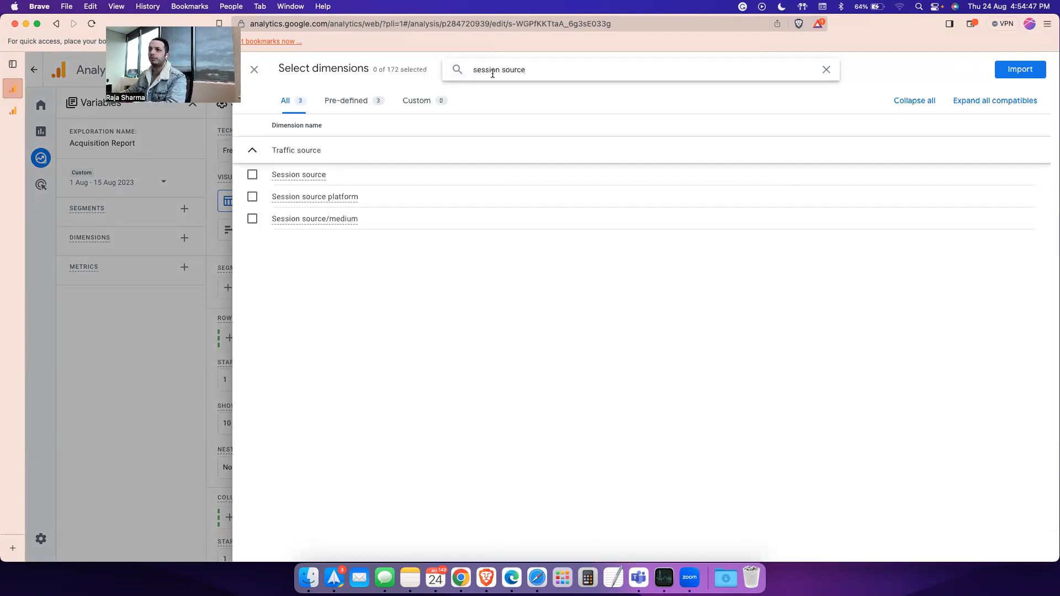
pyautogui.click(252, 219)
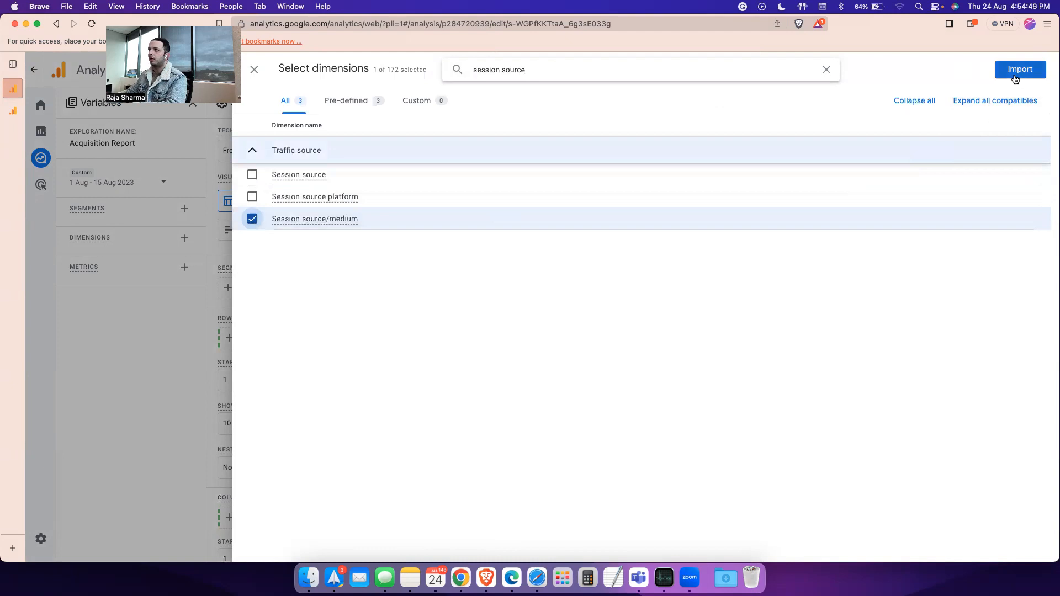
pyautogui.click(1019, 69)
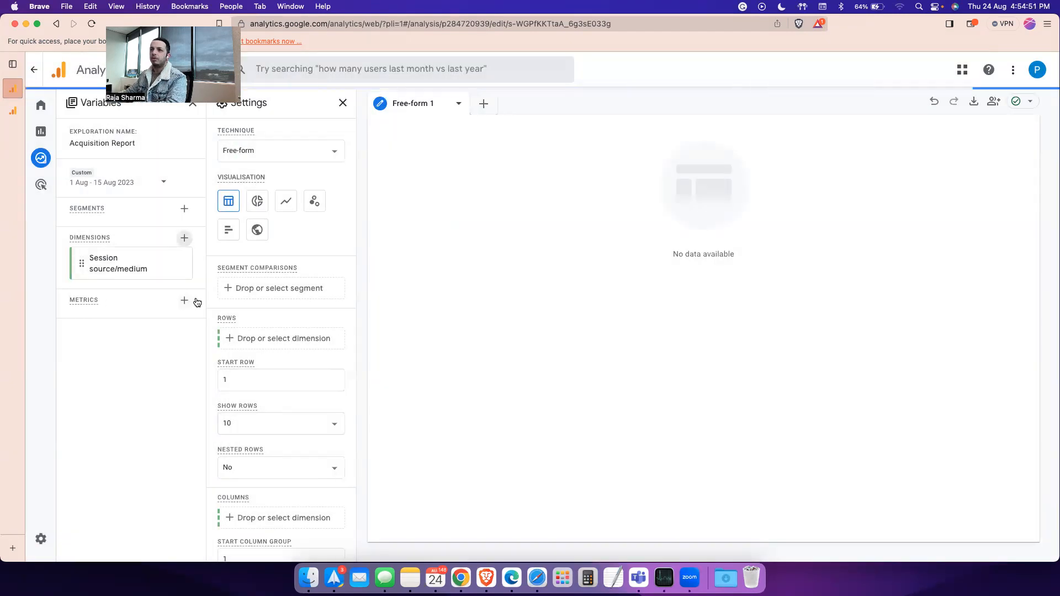
# Step: Search for and import the Event count metric into the exploration
pyautogui.click(183, 300)
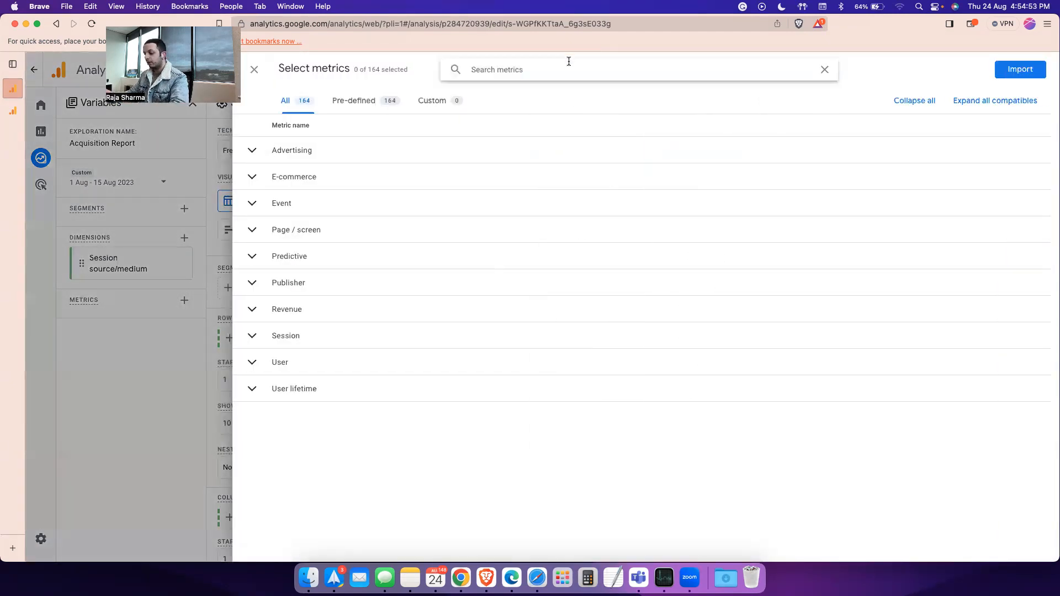
pyautogui.write('event count')
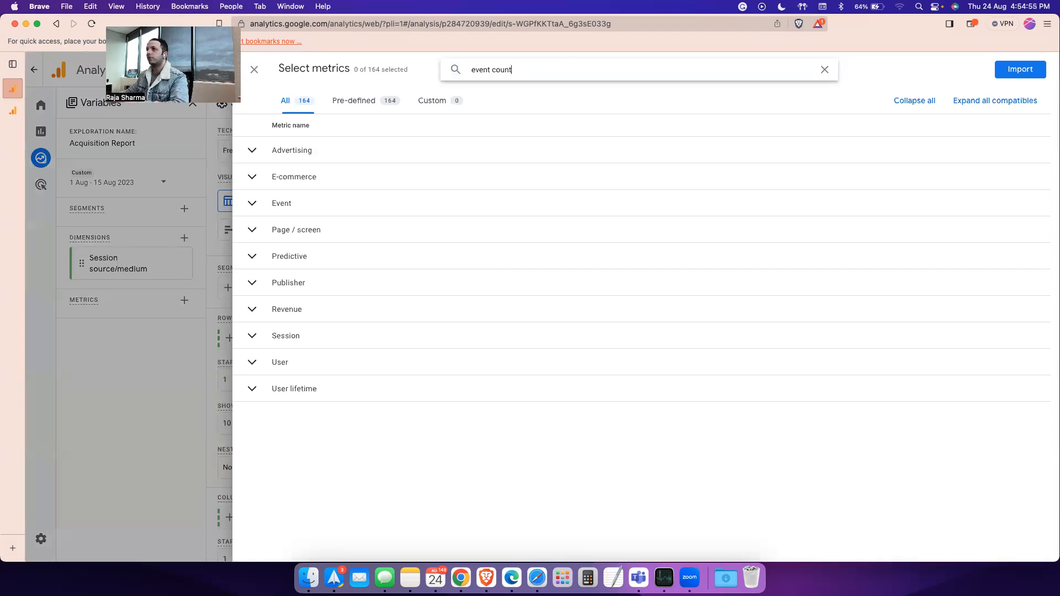
pyautogui.click(252, 175)
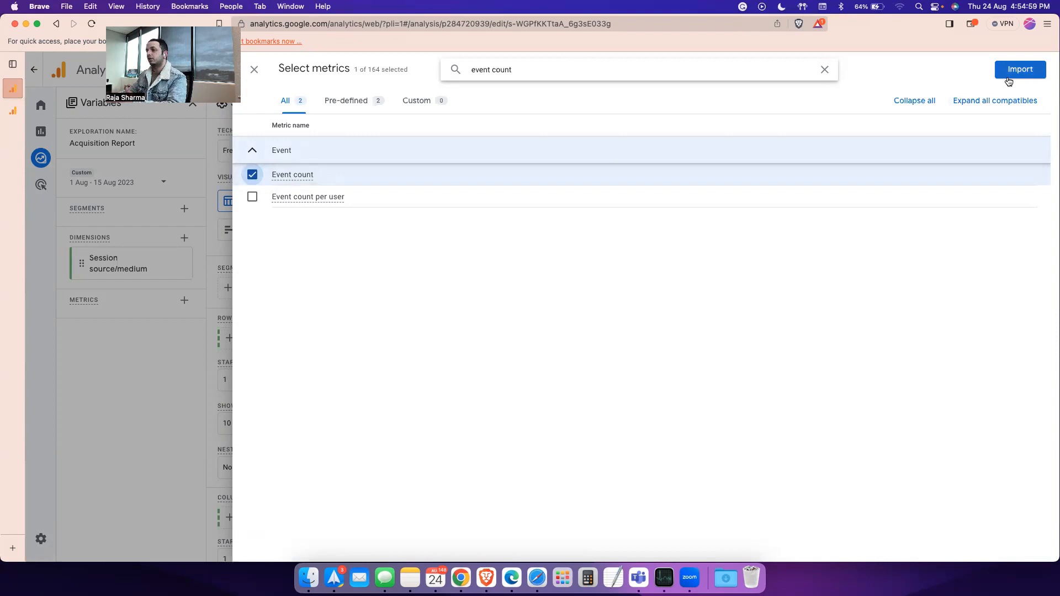
pyautogui.click(1019, 69)
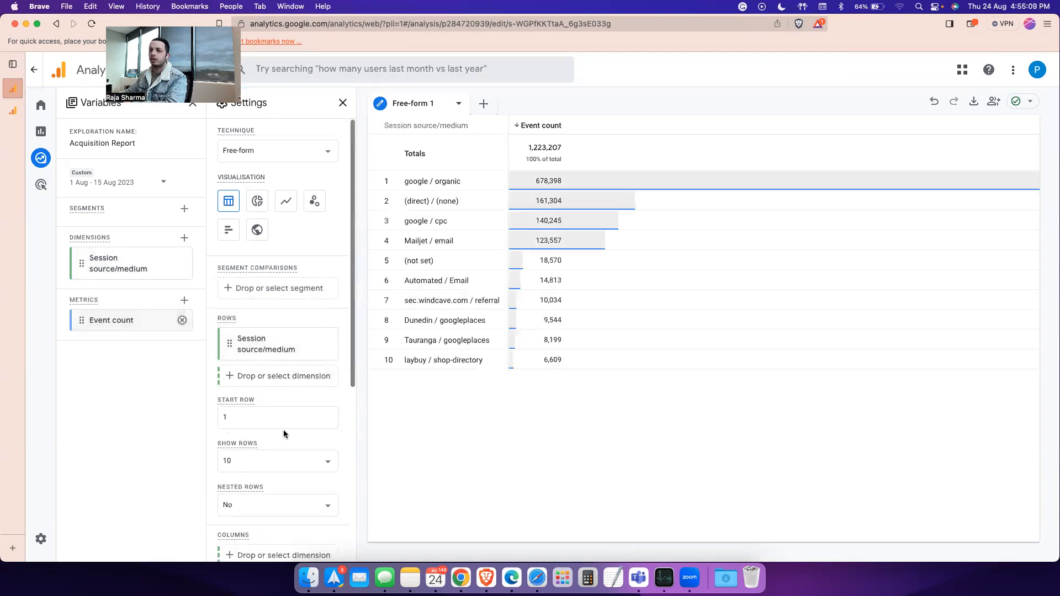
# Step: Scroll through the exploration table of source/medium rows down to instagram / post
pyautogui.scroll(-3)
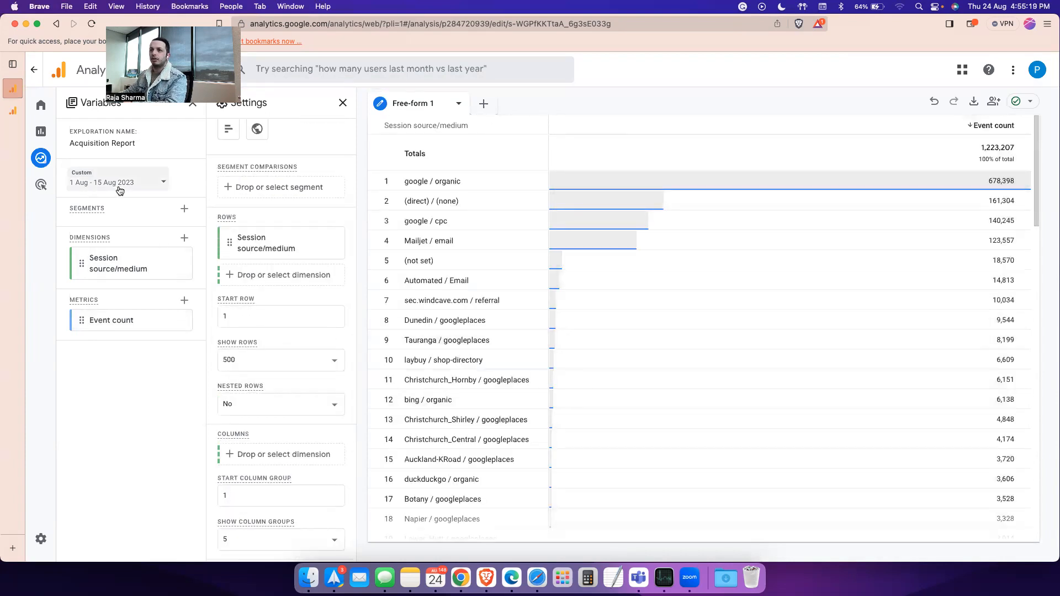
pyautogui.scroll(-3)
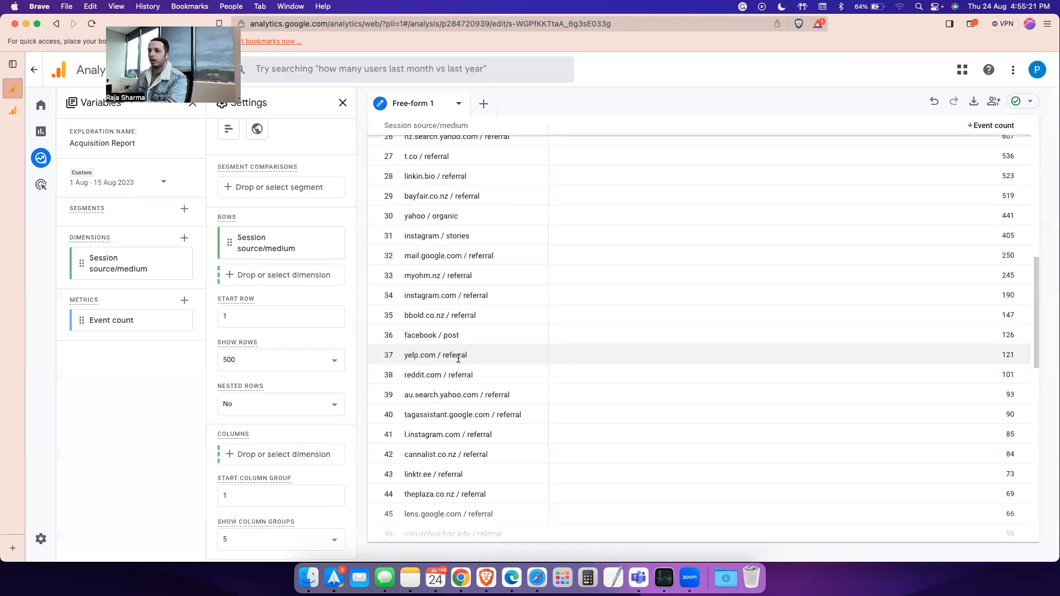
pyautogui.scroll(-3)
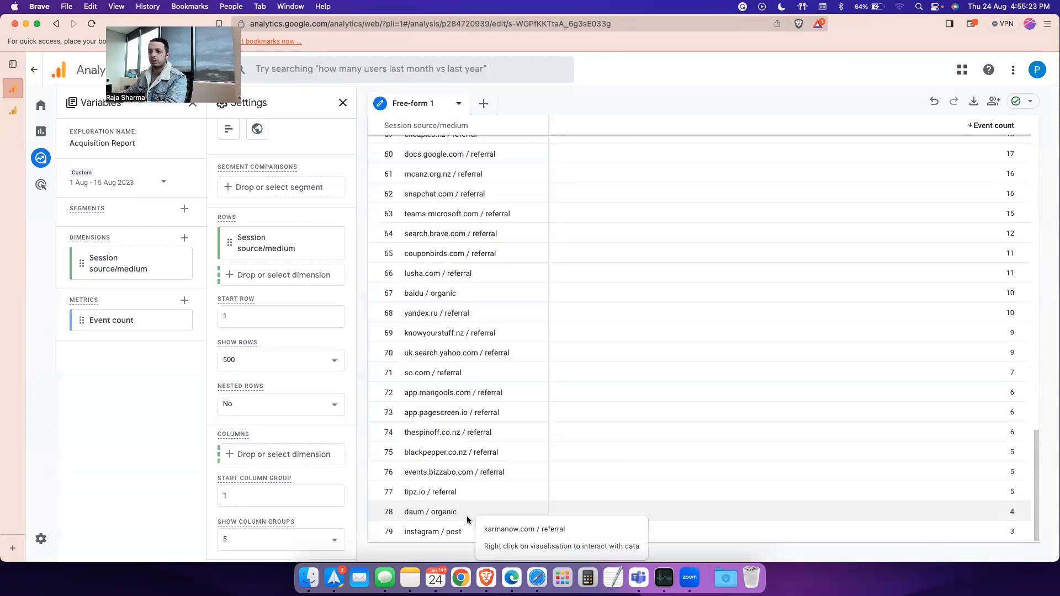
pyautogui.moveTo(386, 531)
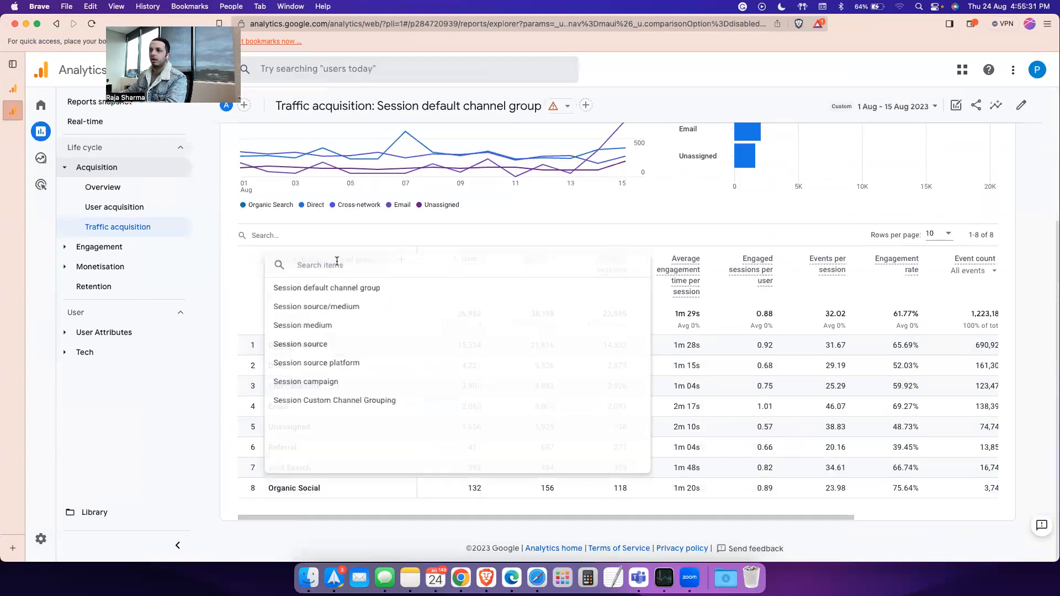
pyautogui.click(316, 307)
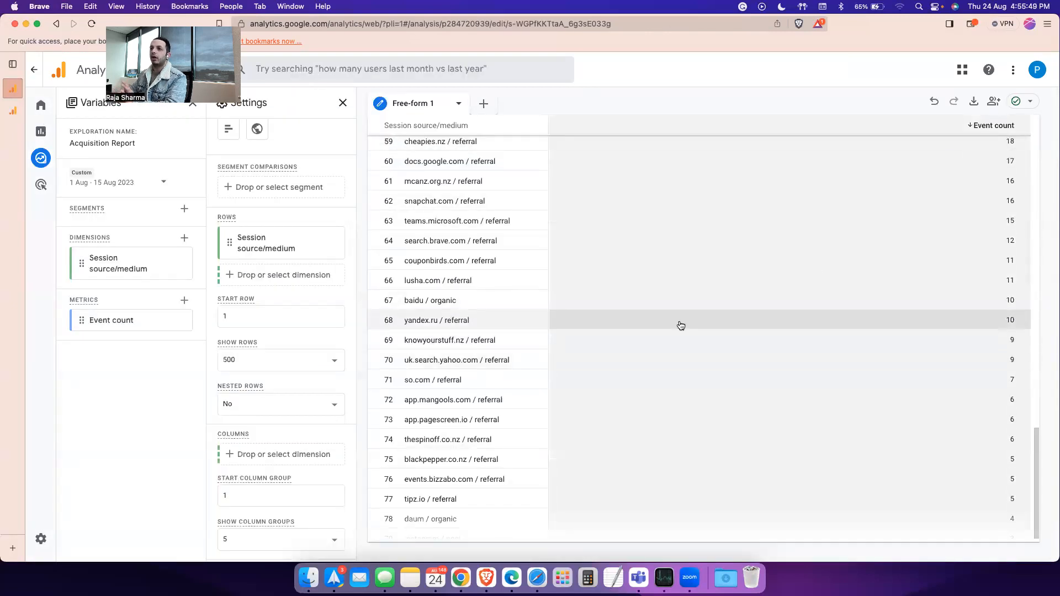
pyautogui.moveTo(689, 330)
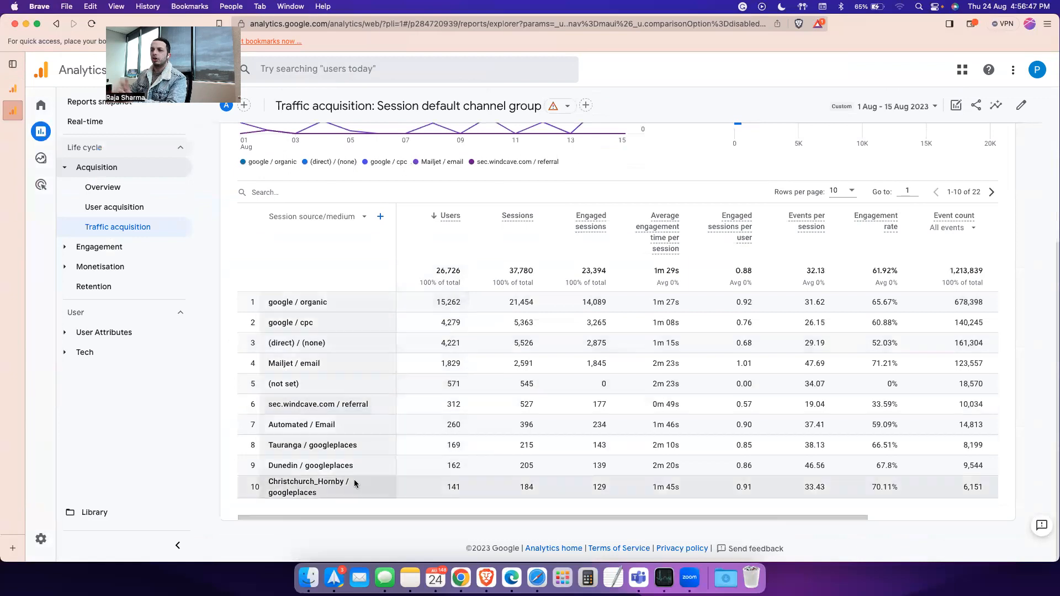
# Step: Show all 22 source/medium rows in Traffic acquisition, then return to the exploration
pyautogui.click(840, 190)
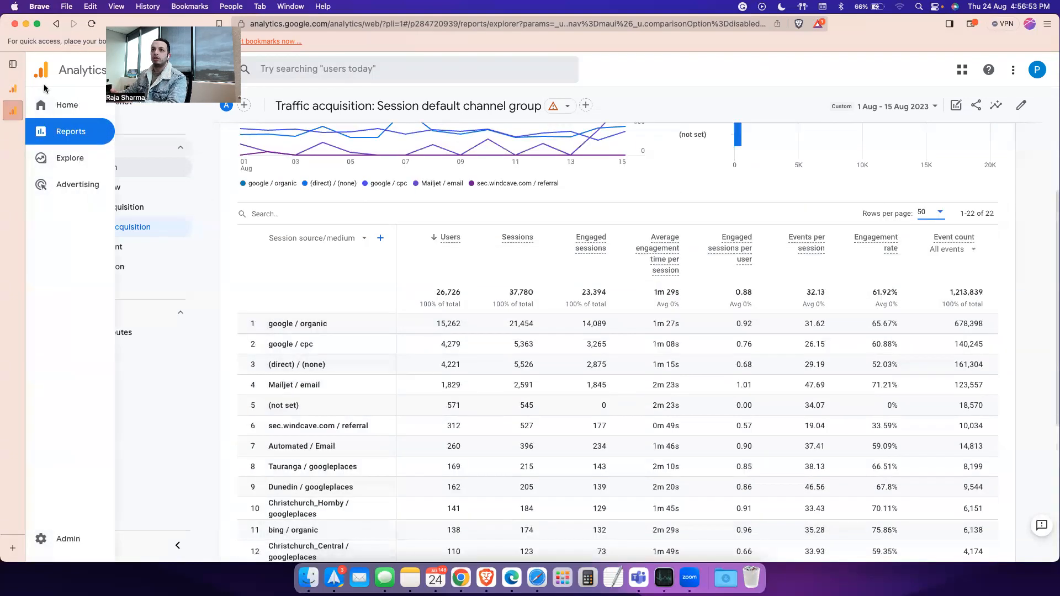
pyautogui.click(70, 157)
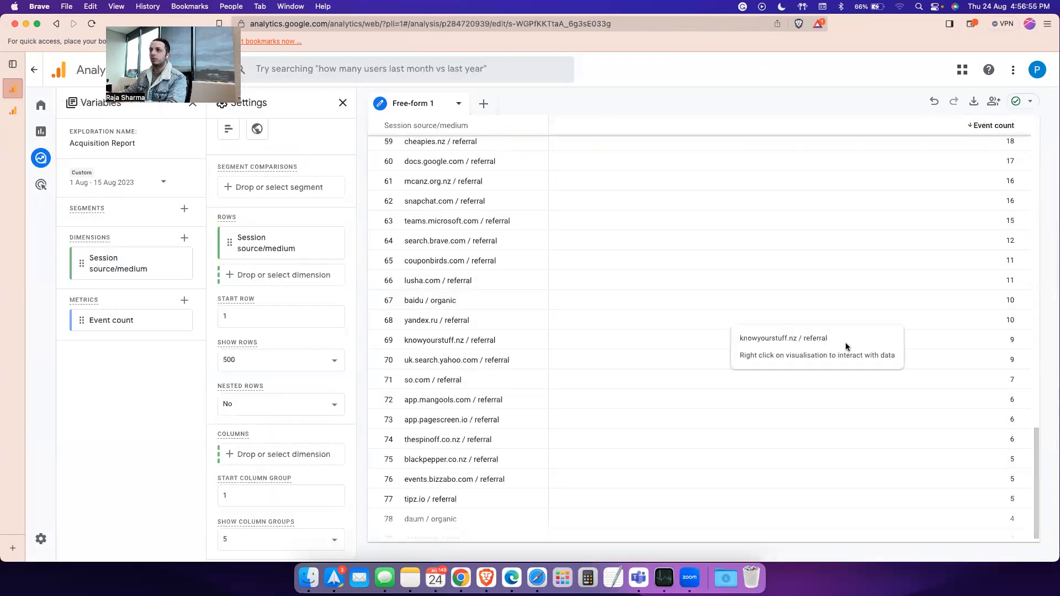
pyautogui.moveTo(710, 413)
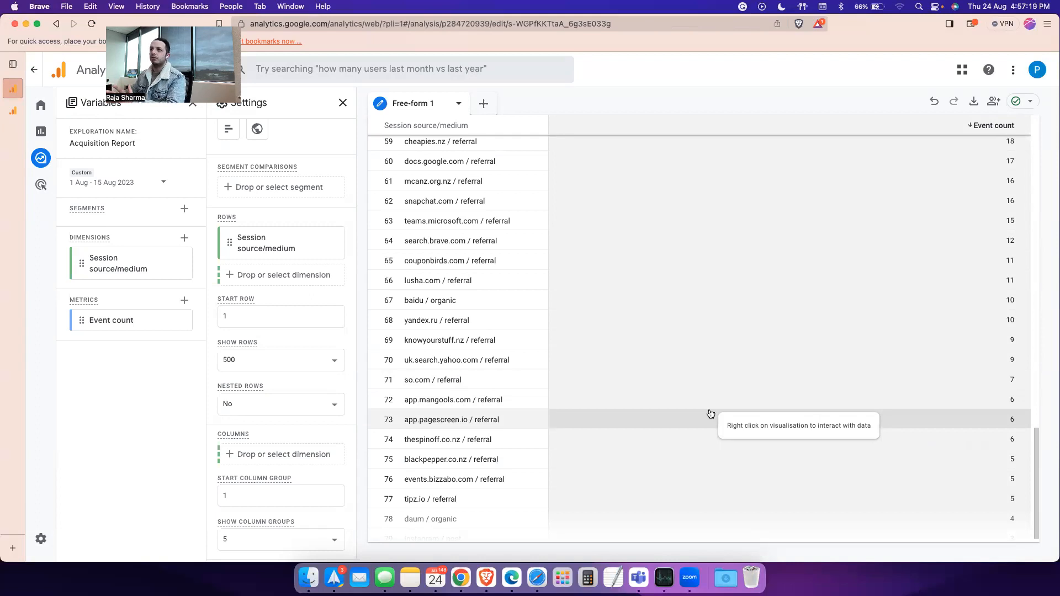
pyautogui.moveTo(469, 279)
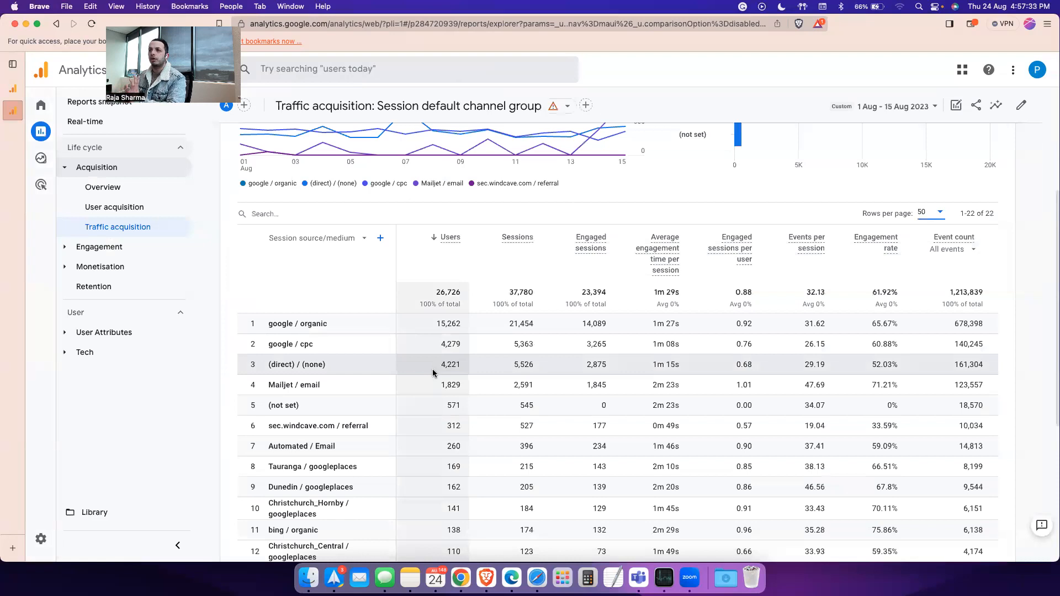
pyautogui.moveTo(469, 385)
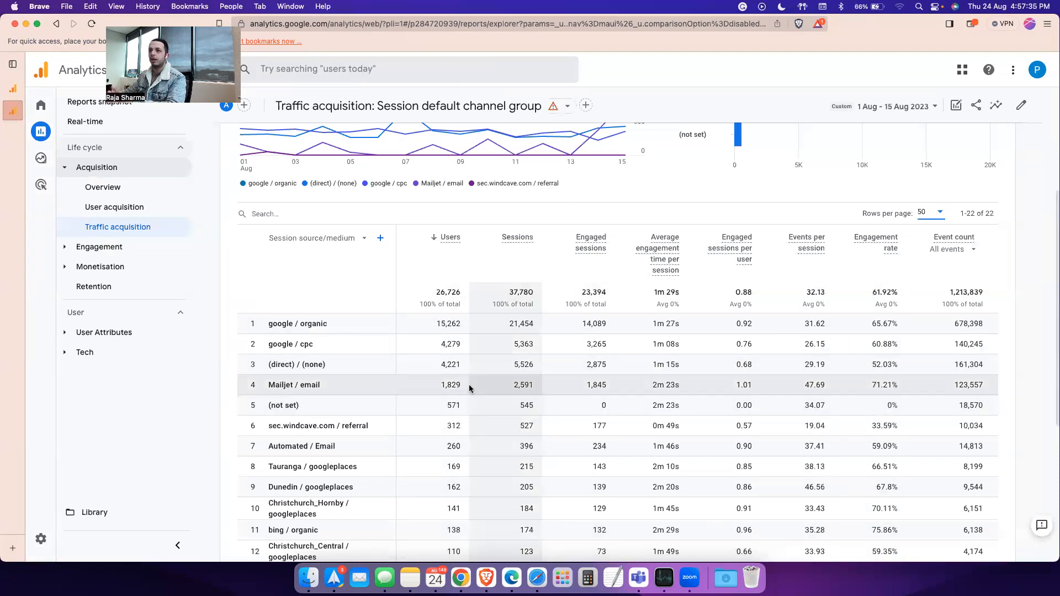